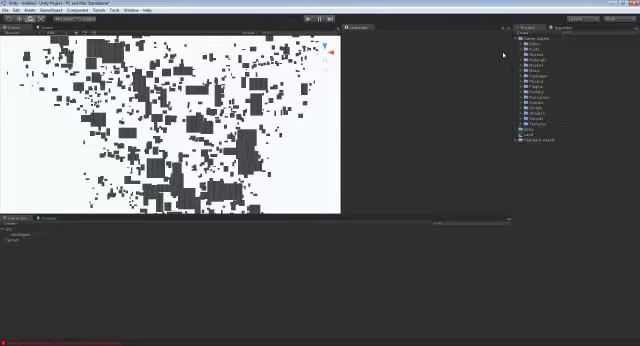
Step: Open the context menu for the newly created folder in the Project panel
{"action": "right_click", "coordinate": [531, 130]}
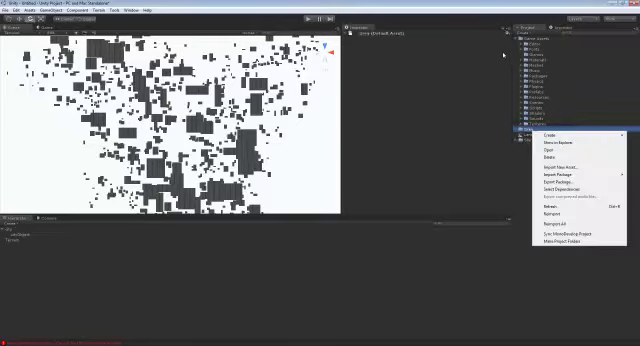